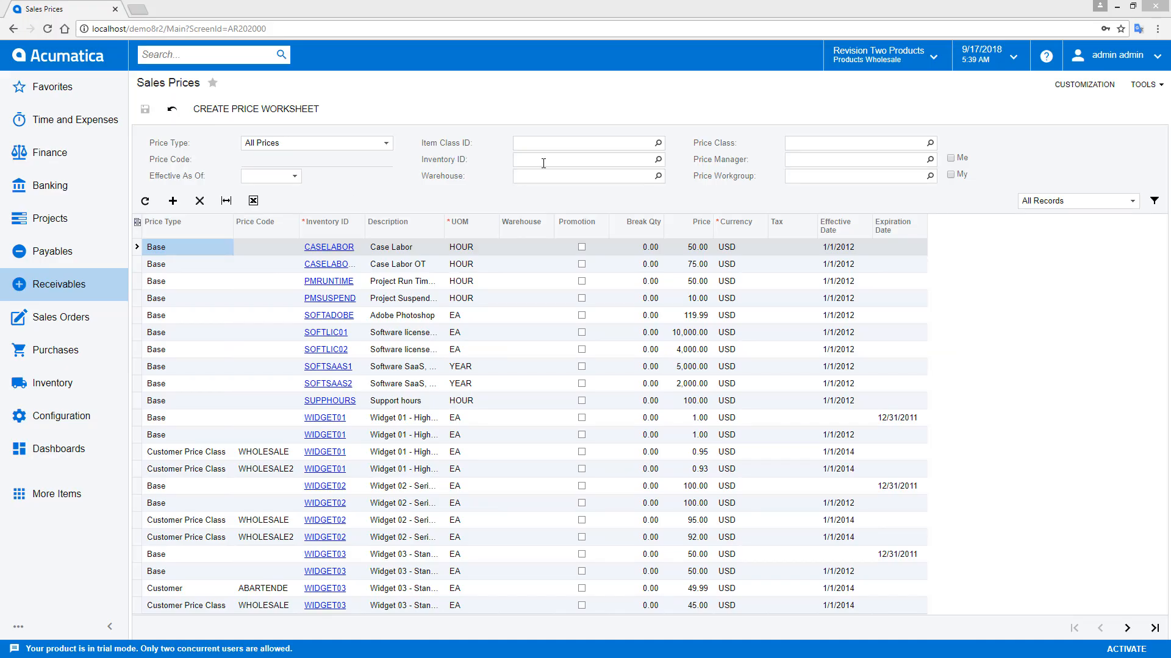
- Filter Sales Prices by inventory item AACOMPUT01 - Acer Laptop Computer
type("aa")
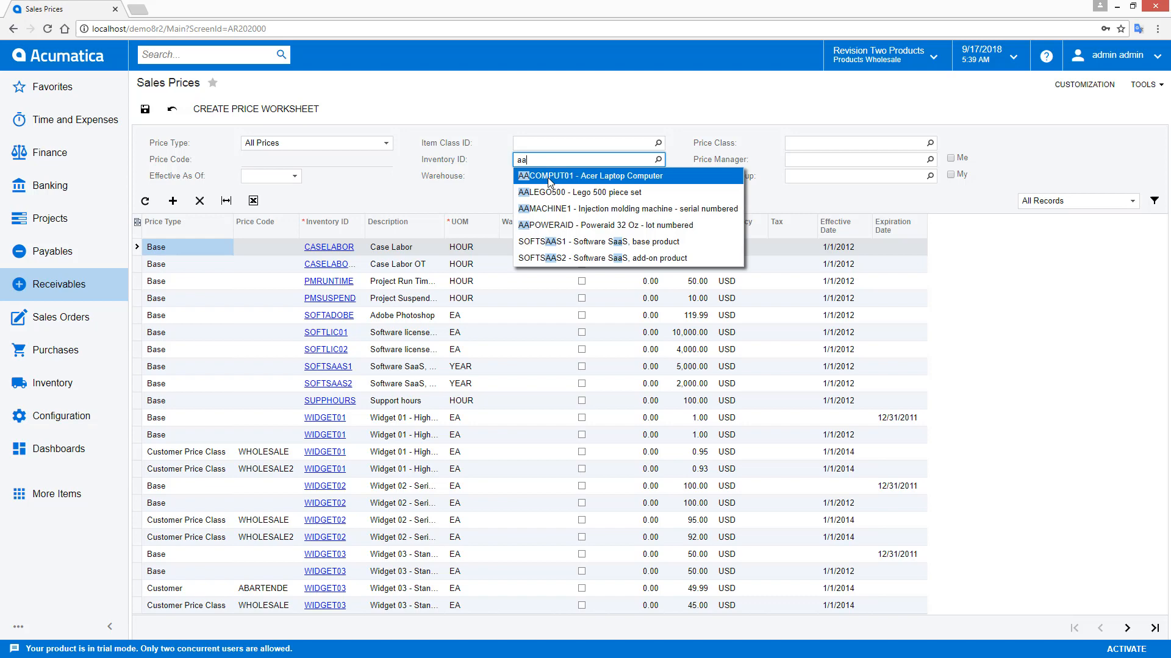
left_click(589, 176)
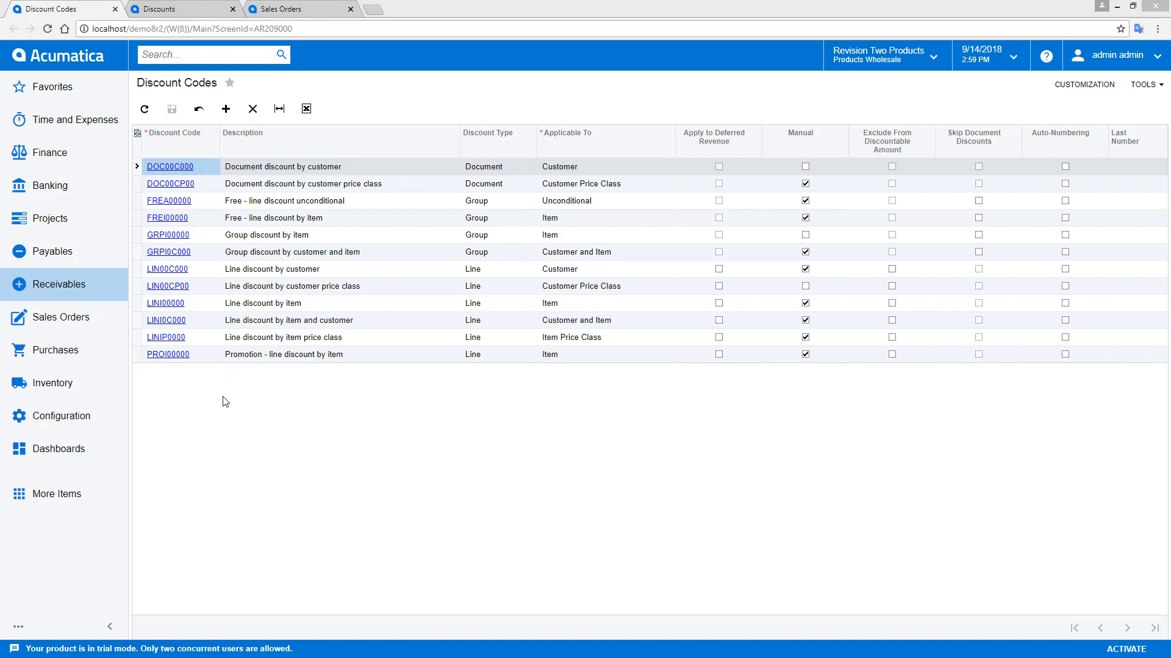
mouse_move(644, 188)
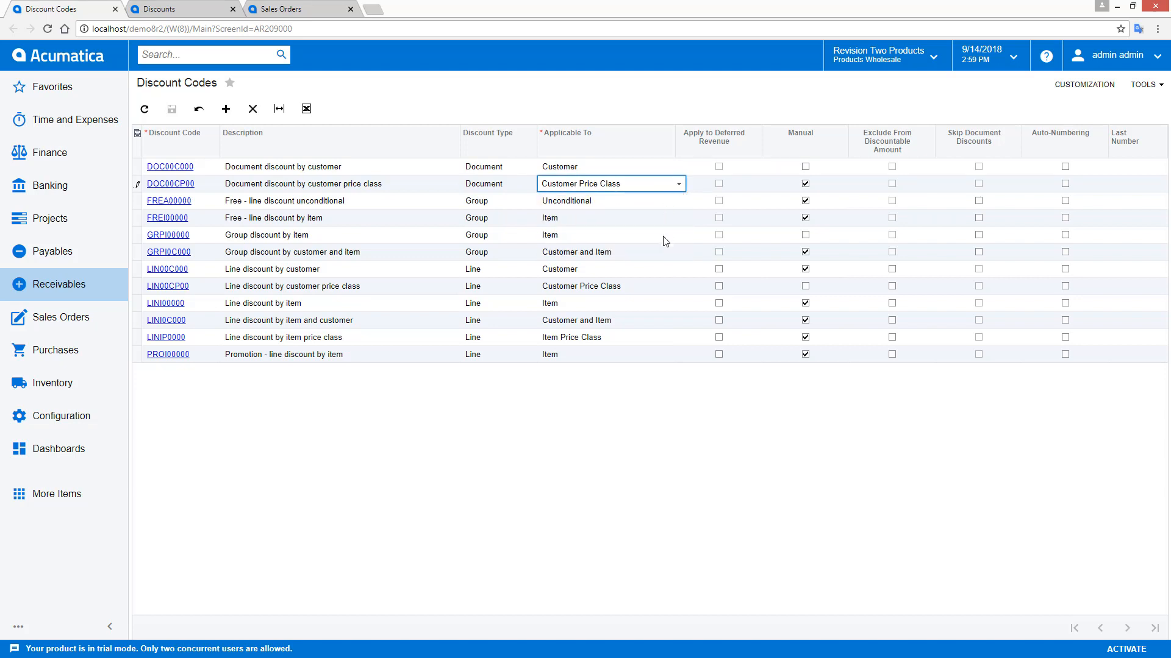
- Review the customer price class discount code, then go to the Discounts list
left_click(678, 252)
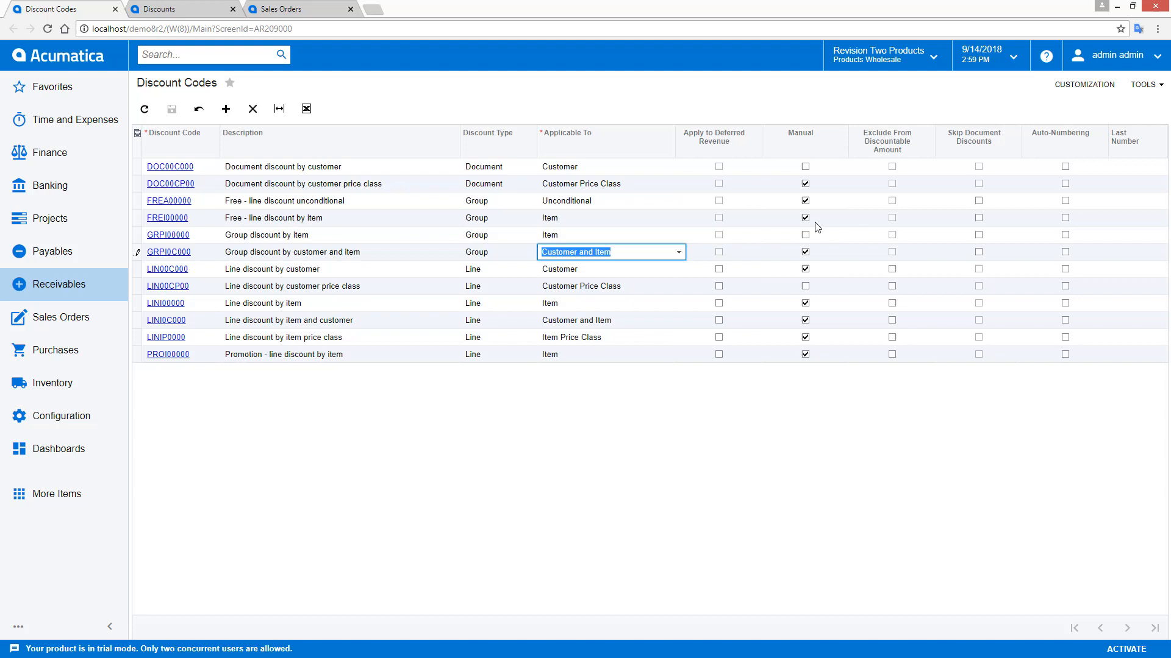
mouse_move(801, 264)
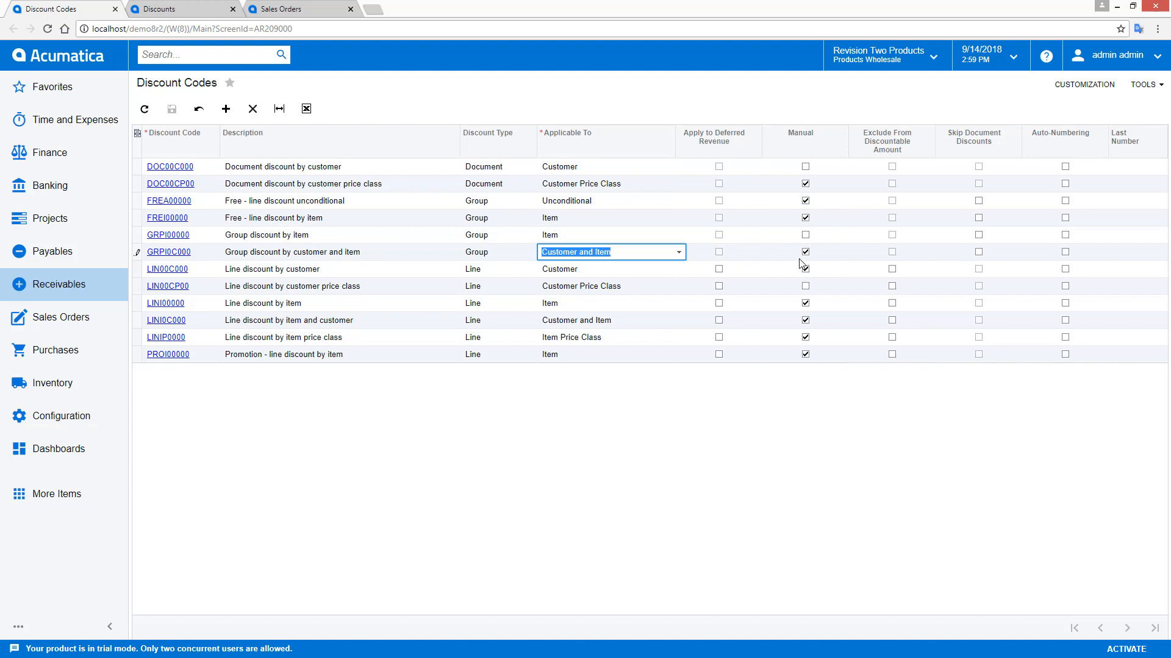
left_click(180, 8)
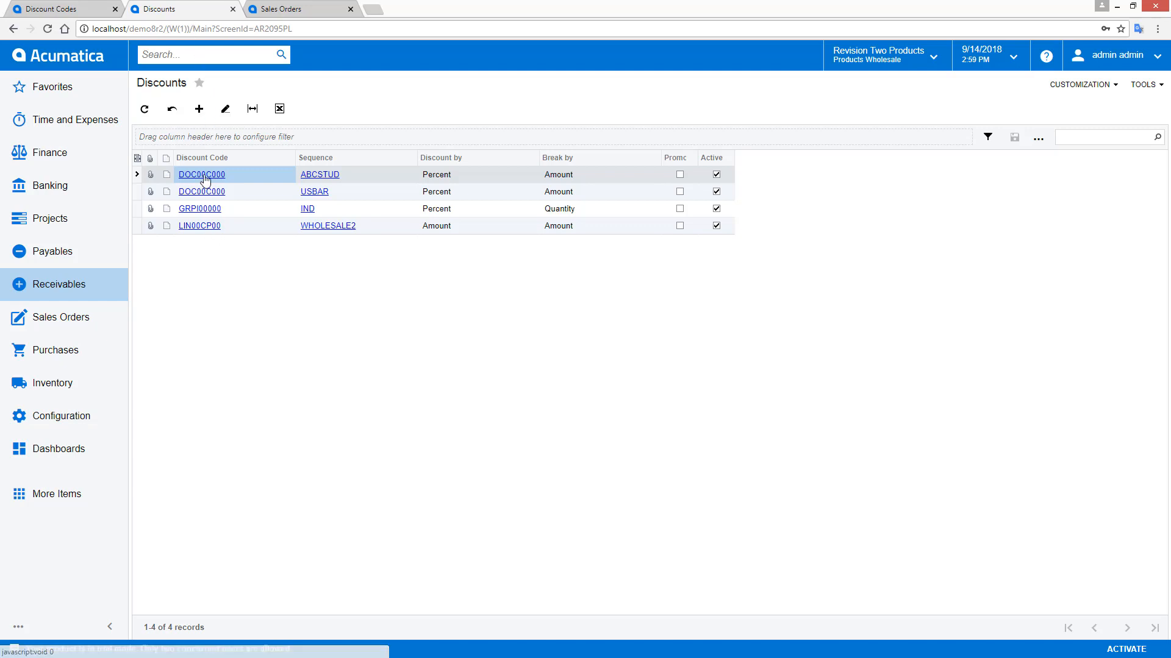
- Review the ABCSTUD and USBAR document discount sequences, then view order SO004472
left_click(200, 174)
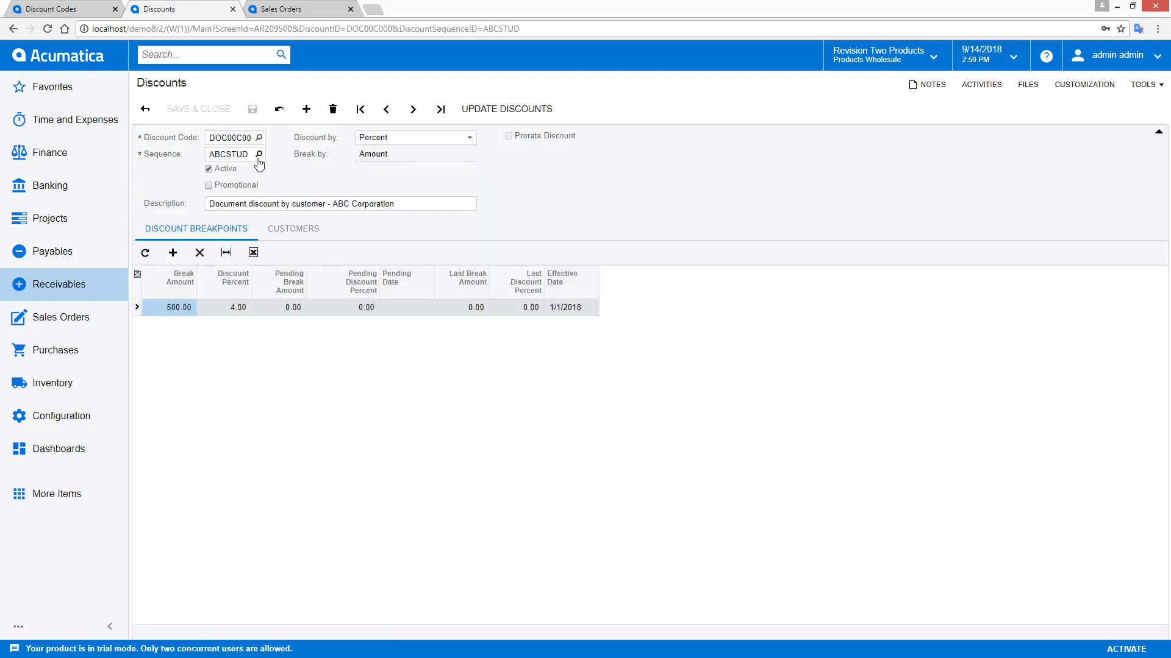
type("USBAR")
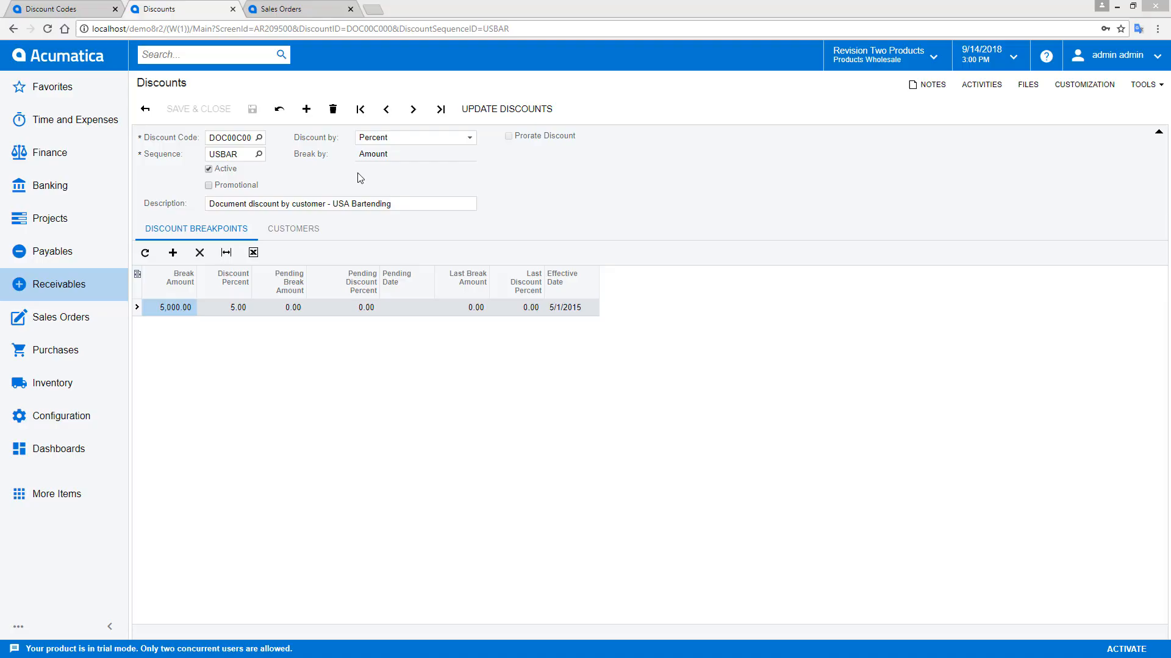
left_click(299, 9)
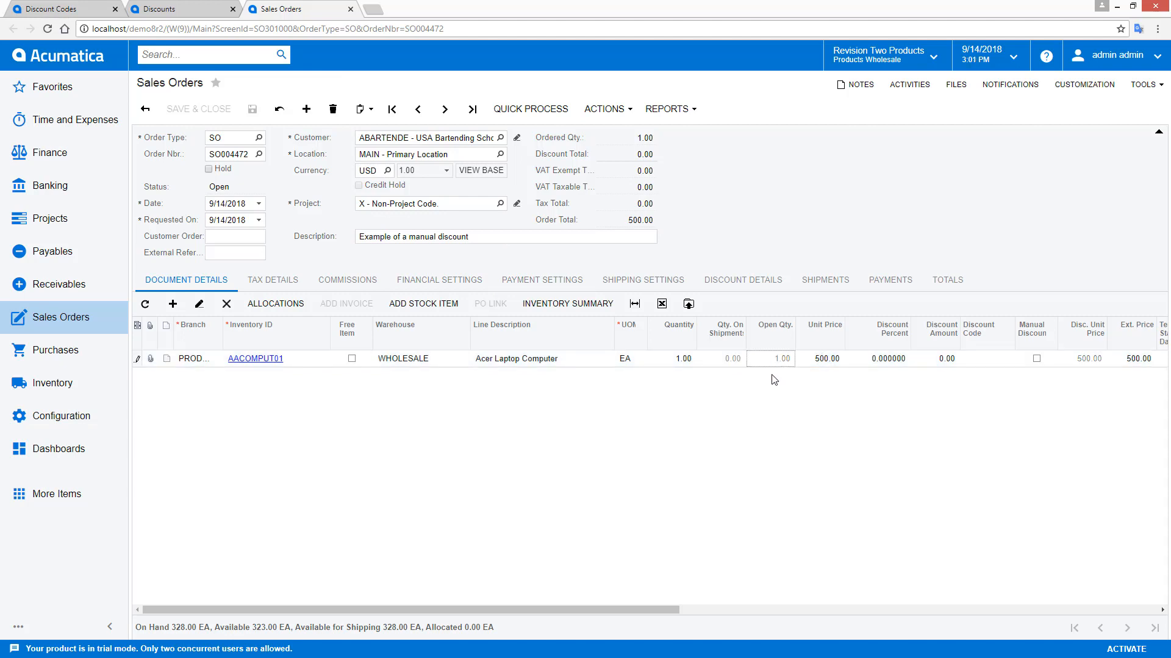
- Order 3 Acer laptops plus 200 WIDGET03 and check the 571.15 USBAR discount
type("3")
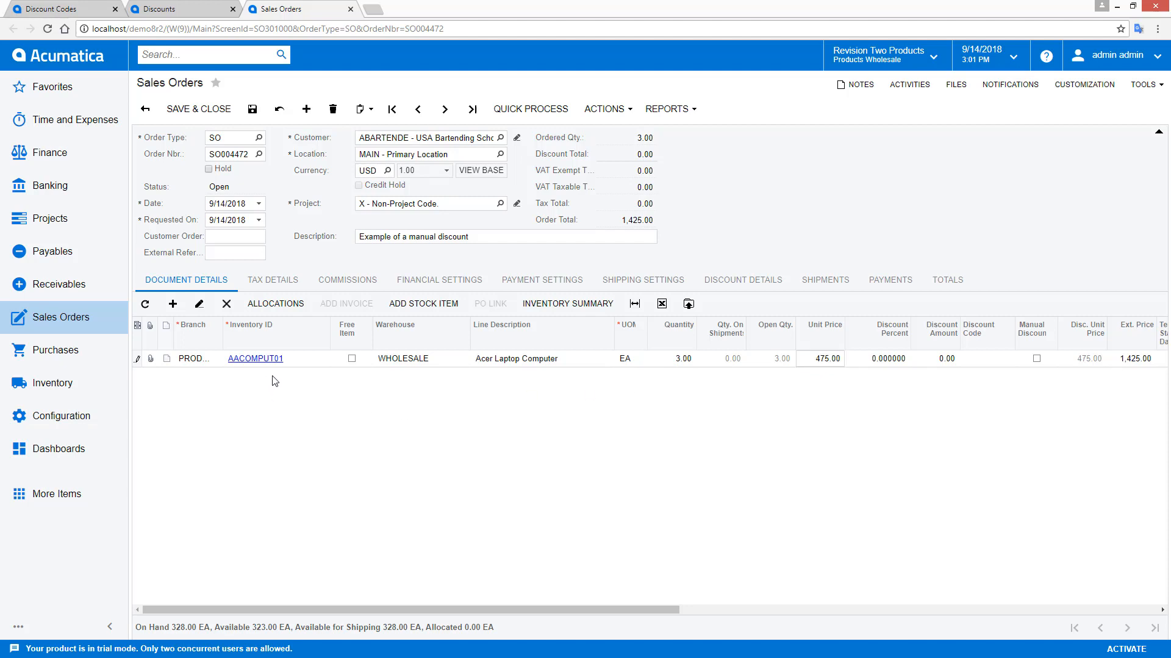
type("widg")
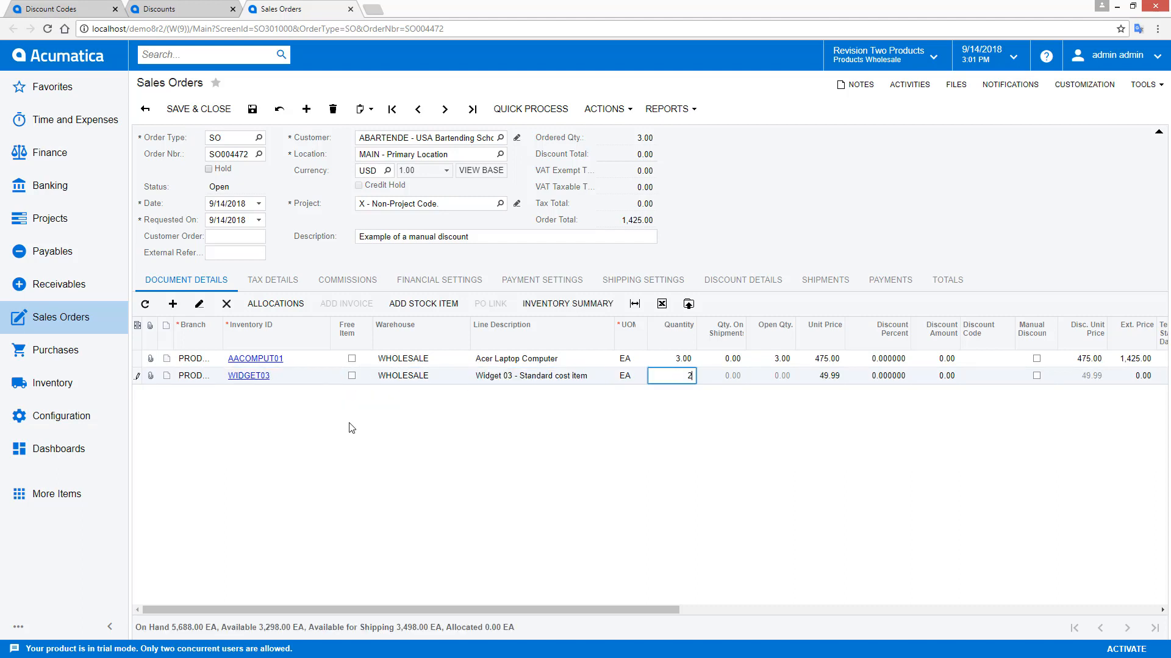
type("200.00")
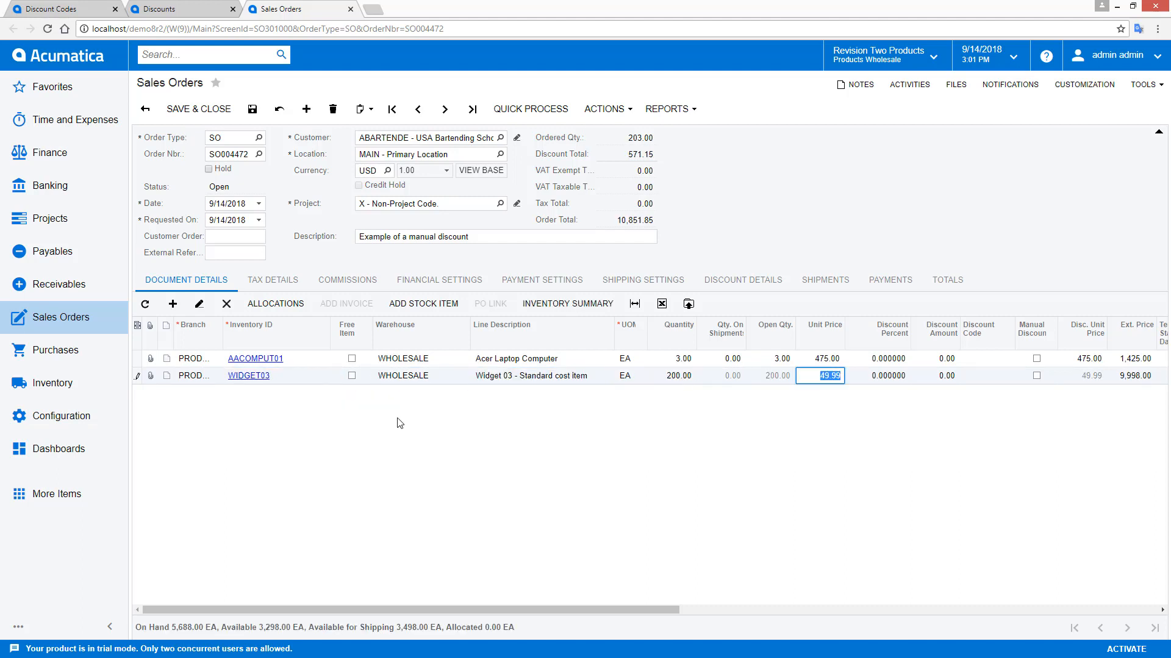
left_click(742, 279)
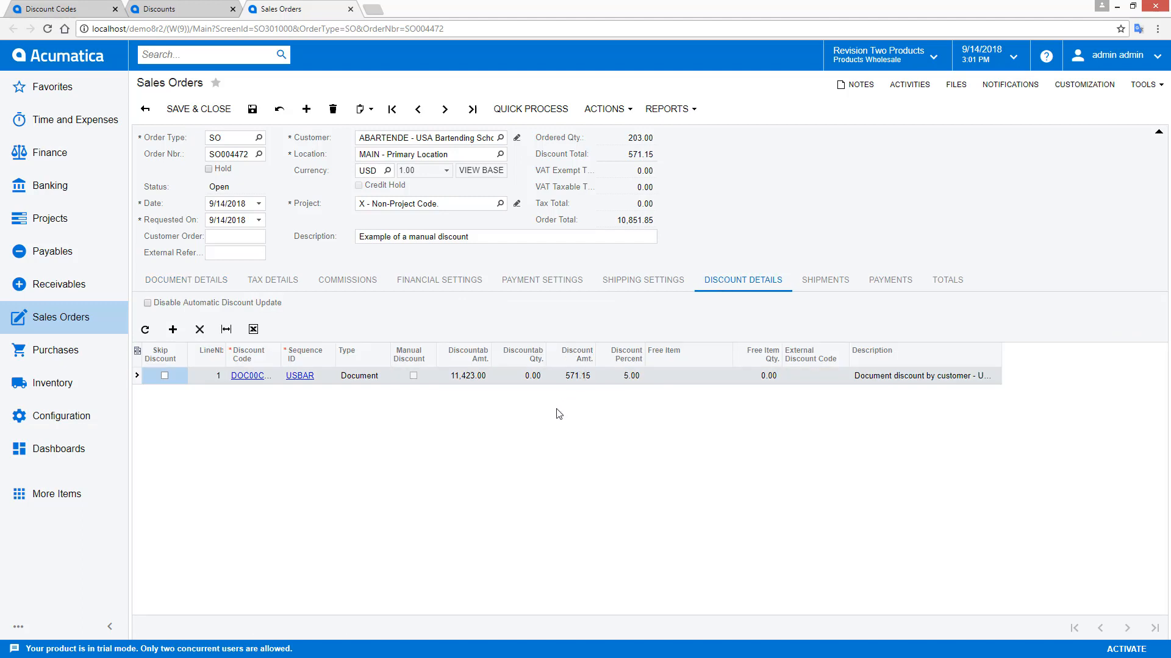
mouse_move(631, 383)
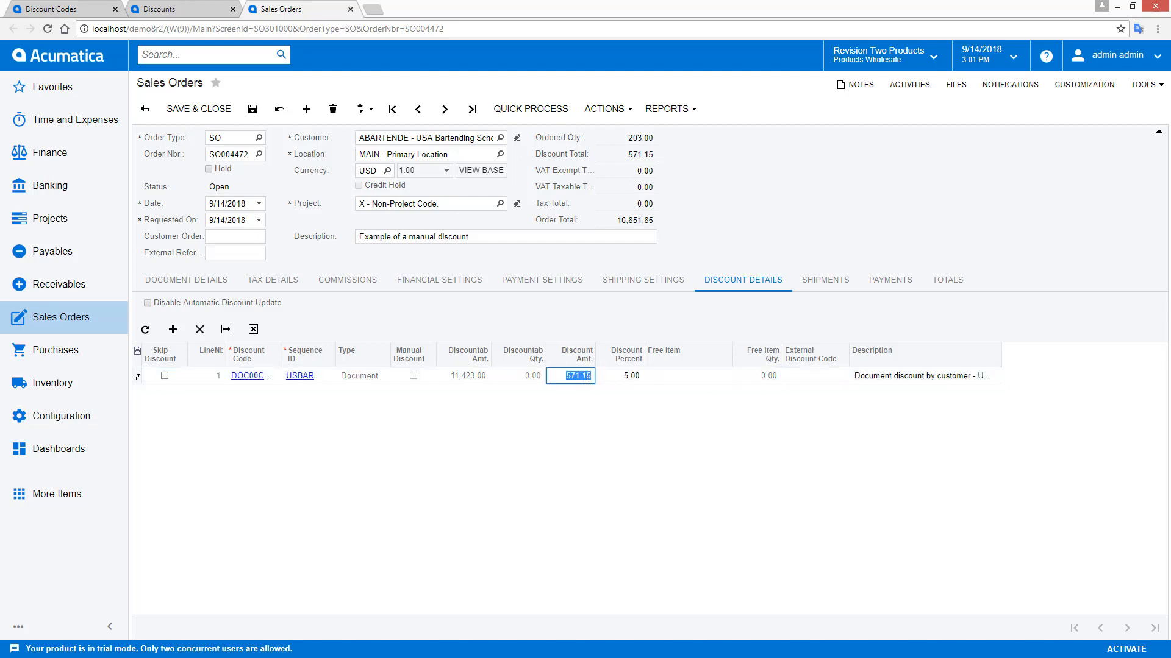
- Override the USBAR discount amount to 500.00, then start recalculating prices
type("500.00")
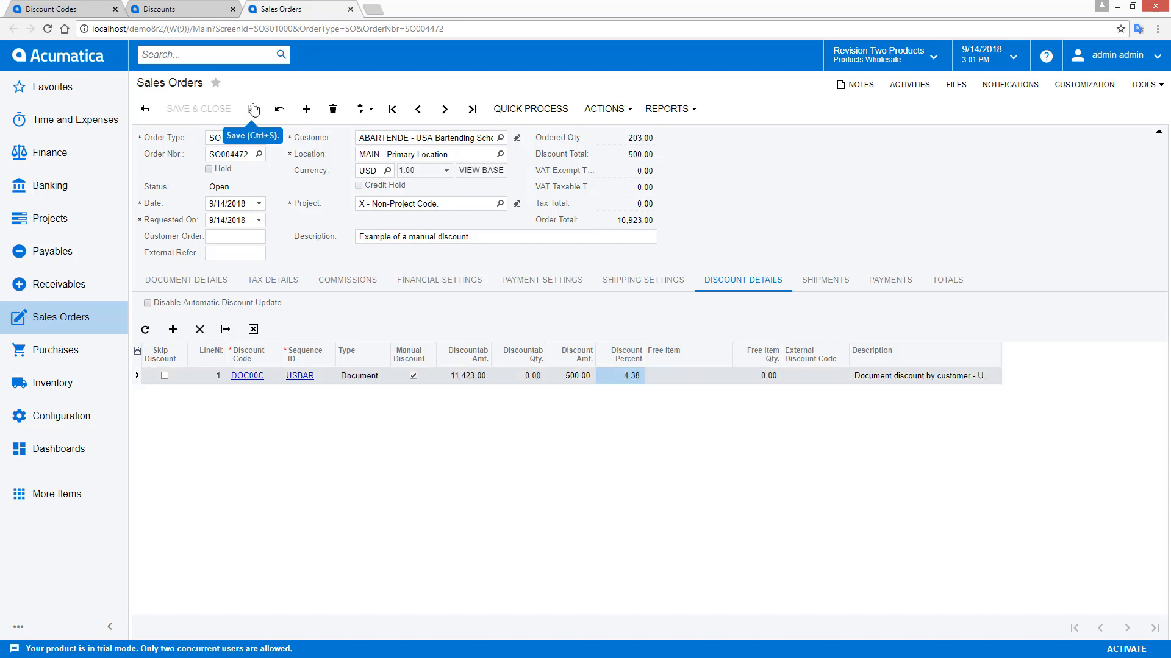
left_click(604, 109)
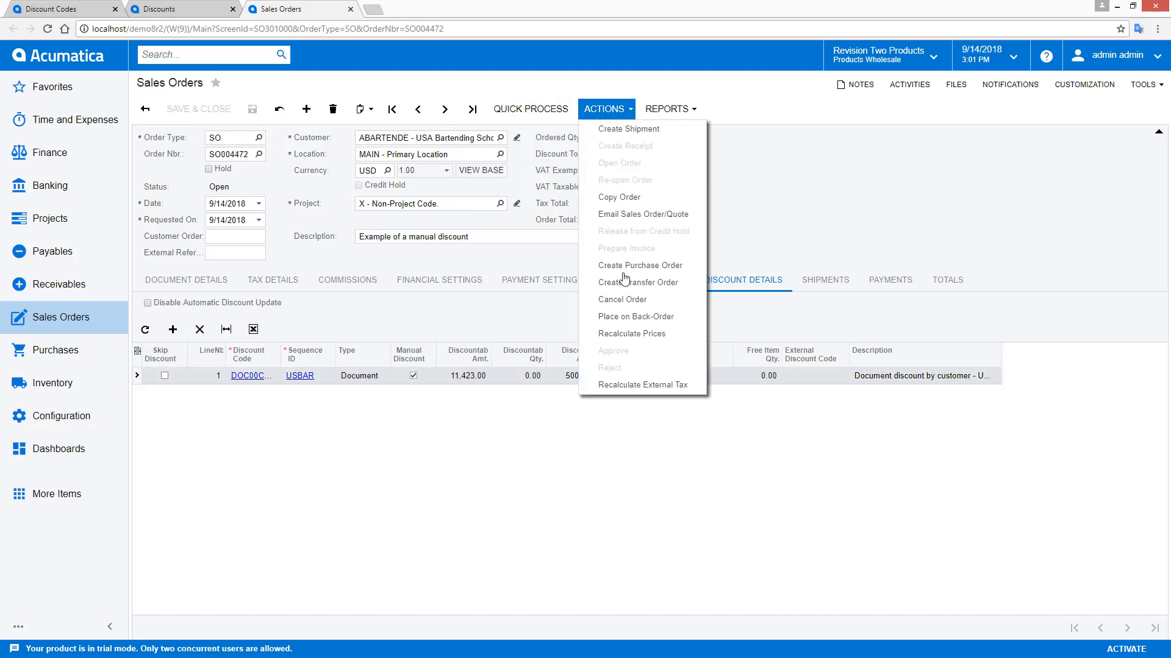
left_click(631, 333)
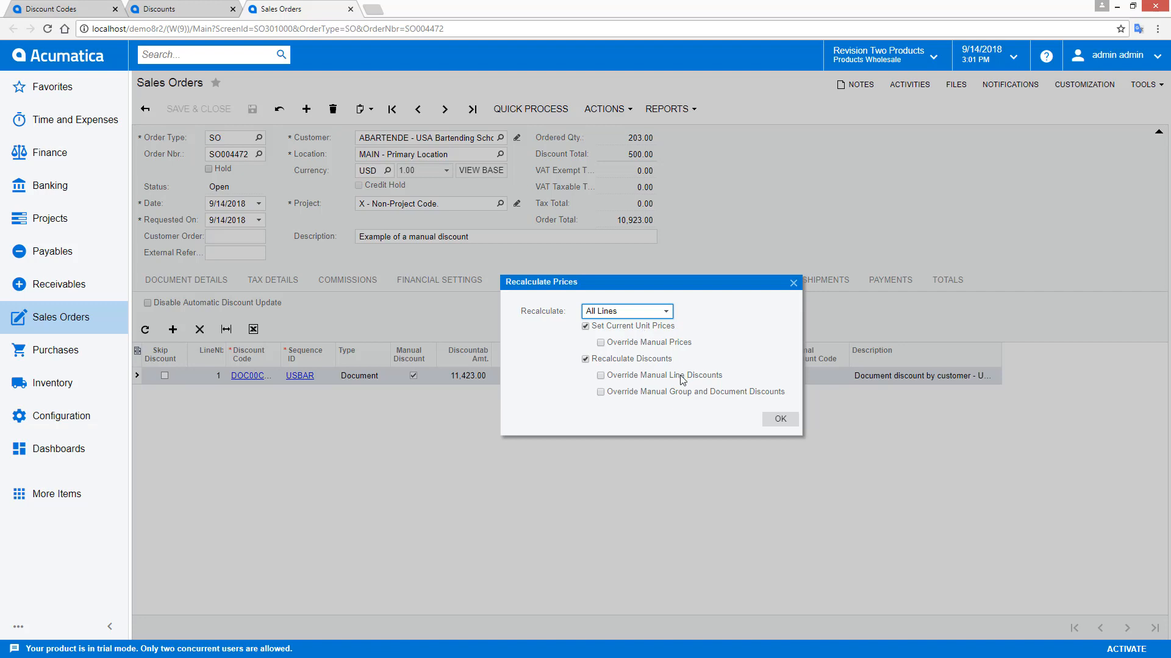
- Recalculate overriding manual document discounts, then set USBAR discount to 525.00
left_click(600, 392)
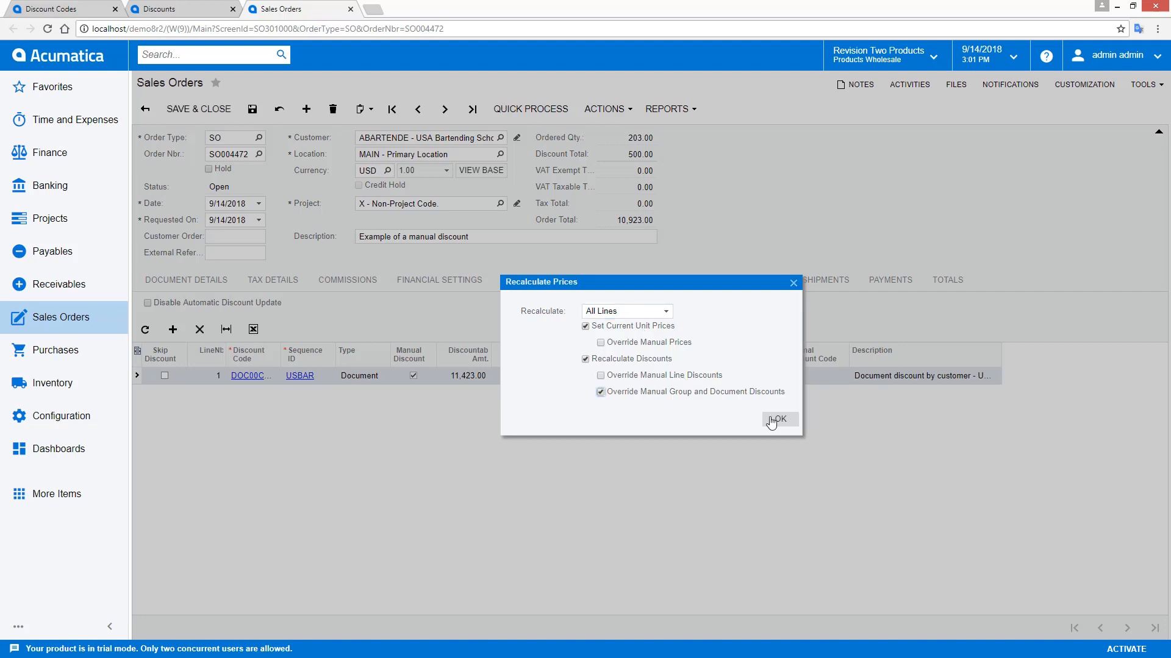
left_click(778, 419)
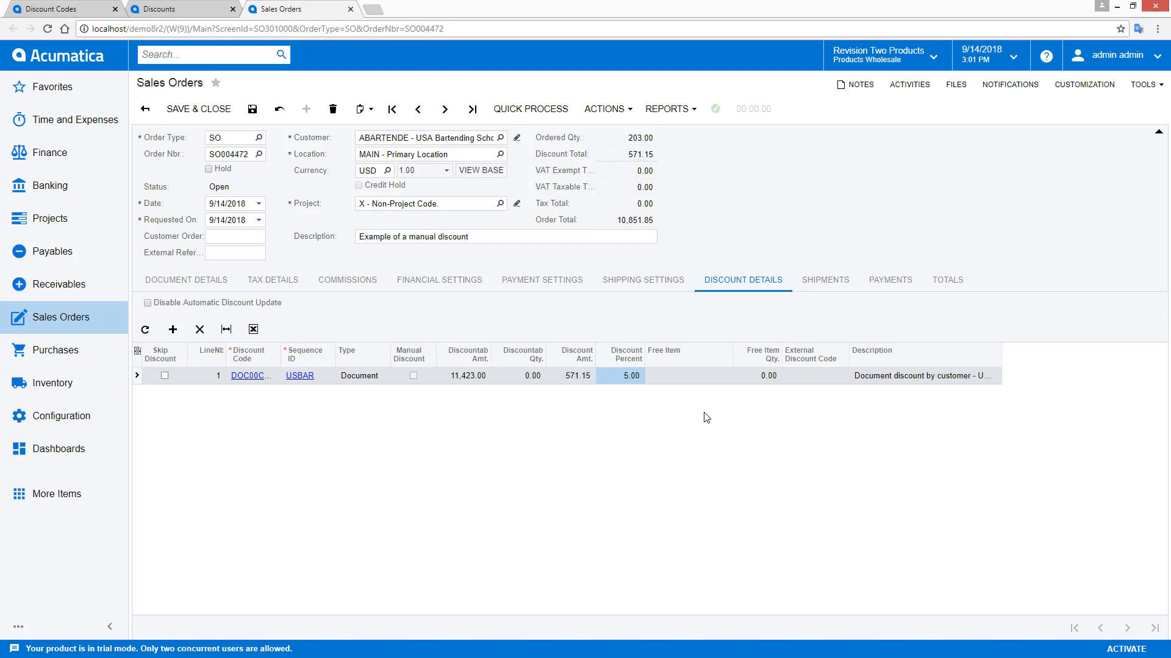
left_click(571, 376)
type("525")
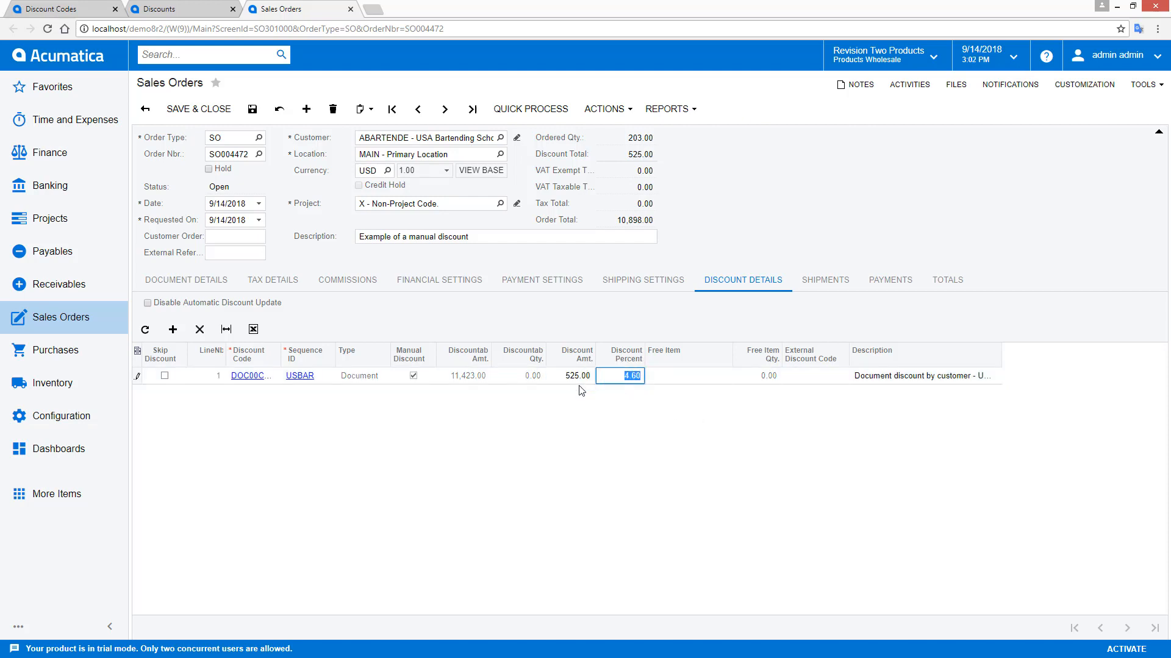
left_click(529, 109)
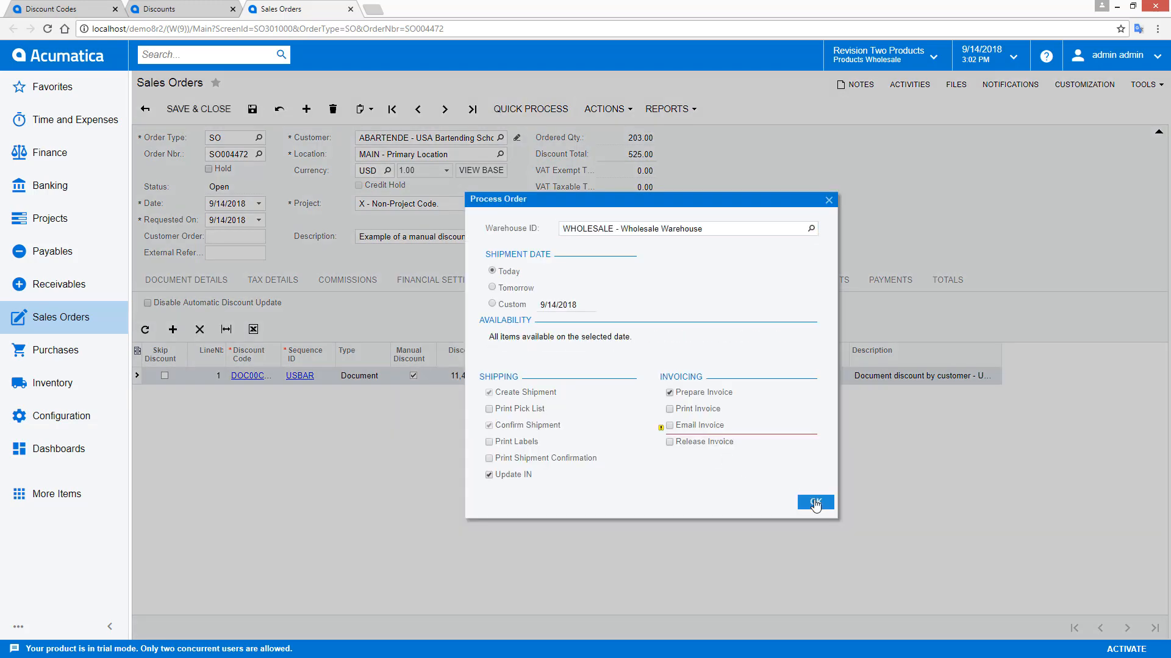
- Ship and invoice the order, reviewing invoice AR006230's 525.00 discount lines
left_click(814, 502)
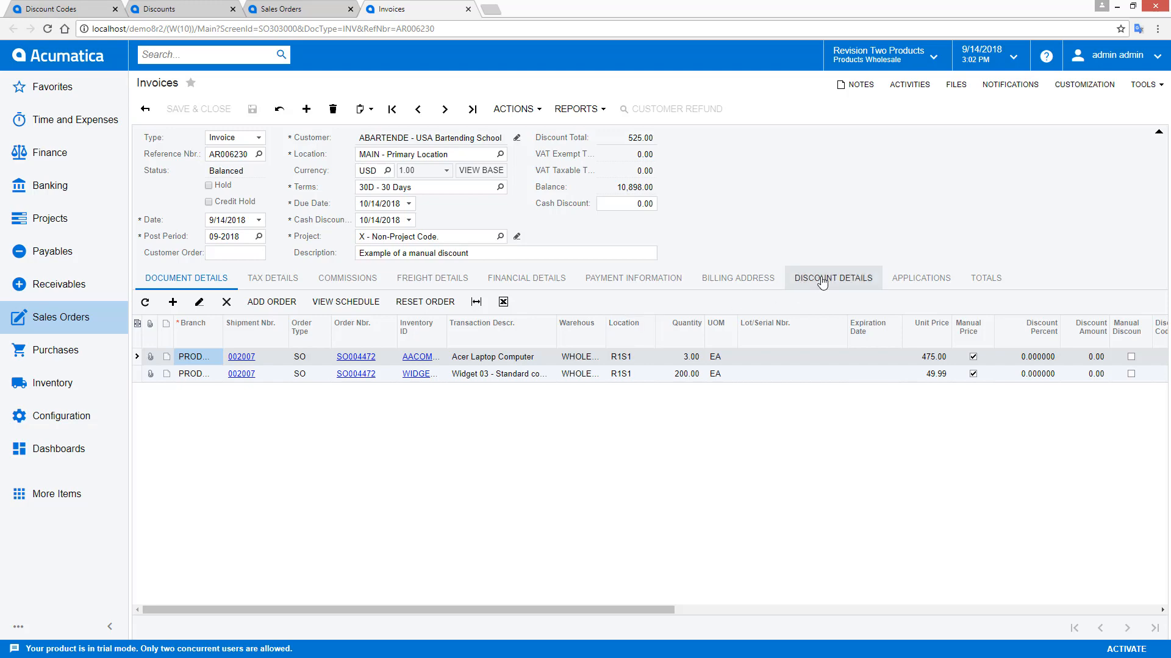
left_click(832, 278)
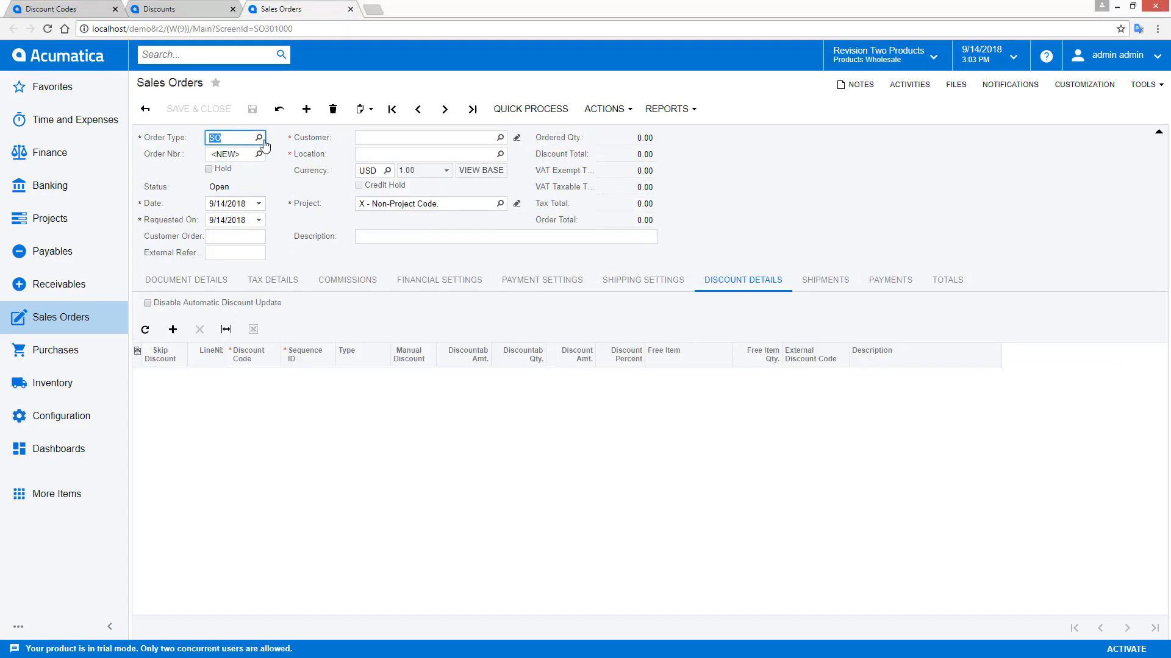
- Add external discount ECOM01 '5% ecommerce discount' to SO004471, totaling 618.65
left_click(259, 137)
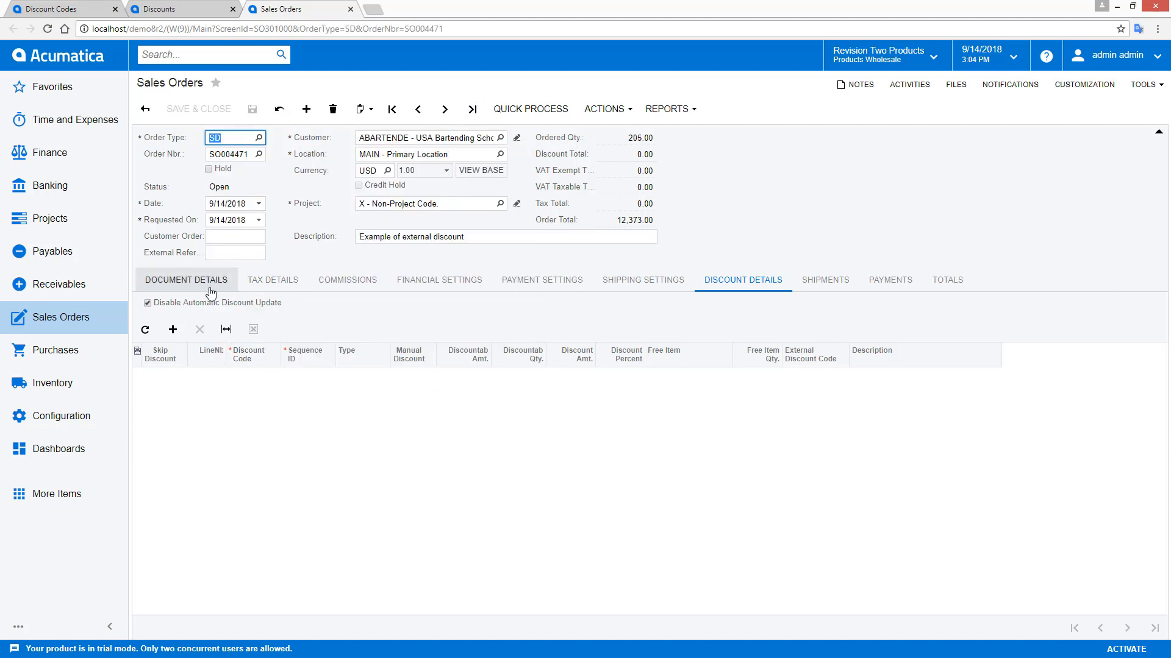
left_click(173, 329)
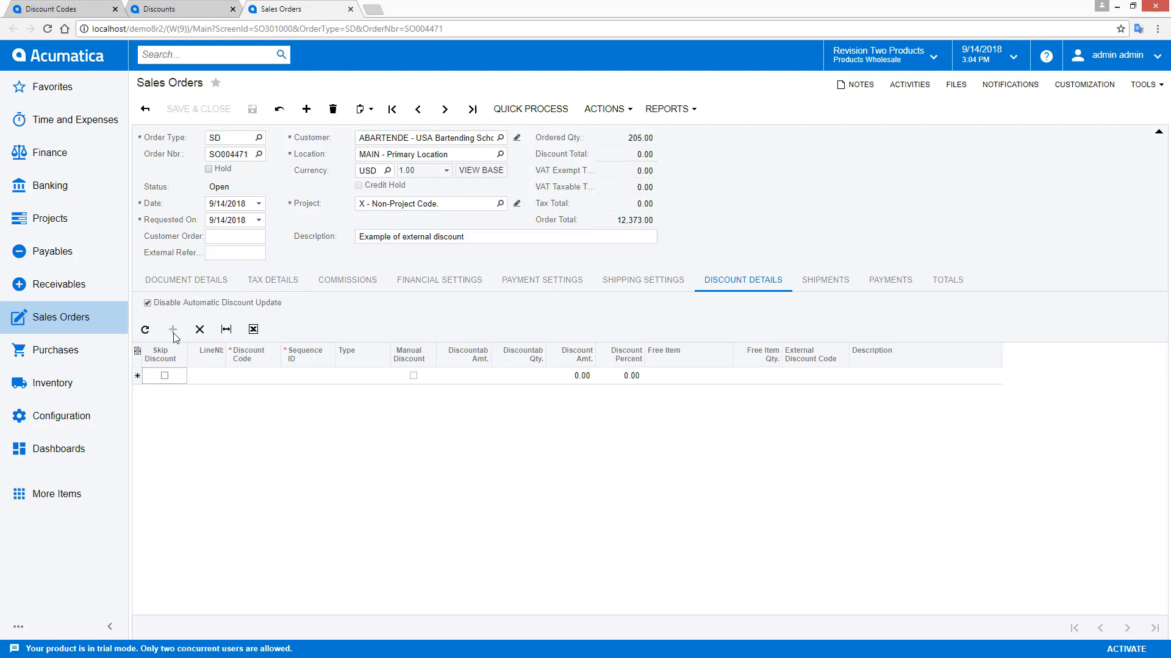
left_click(253, 375)
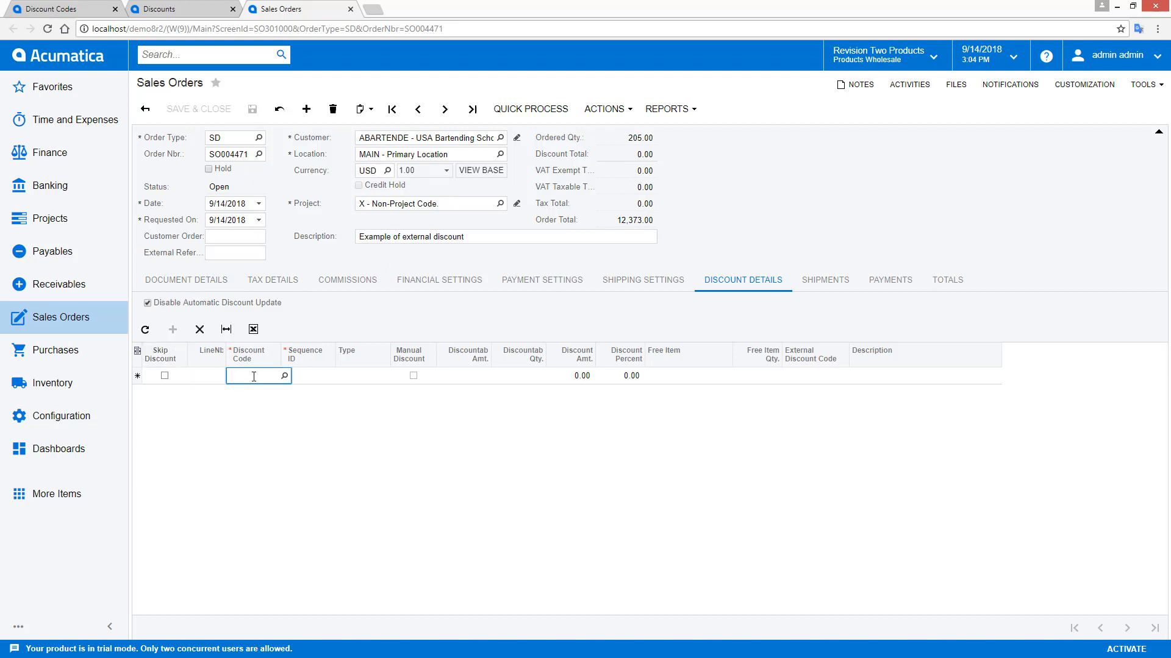
left_click(814, 376)
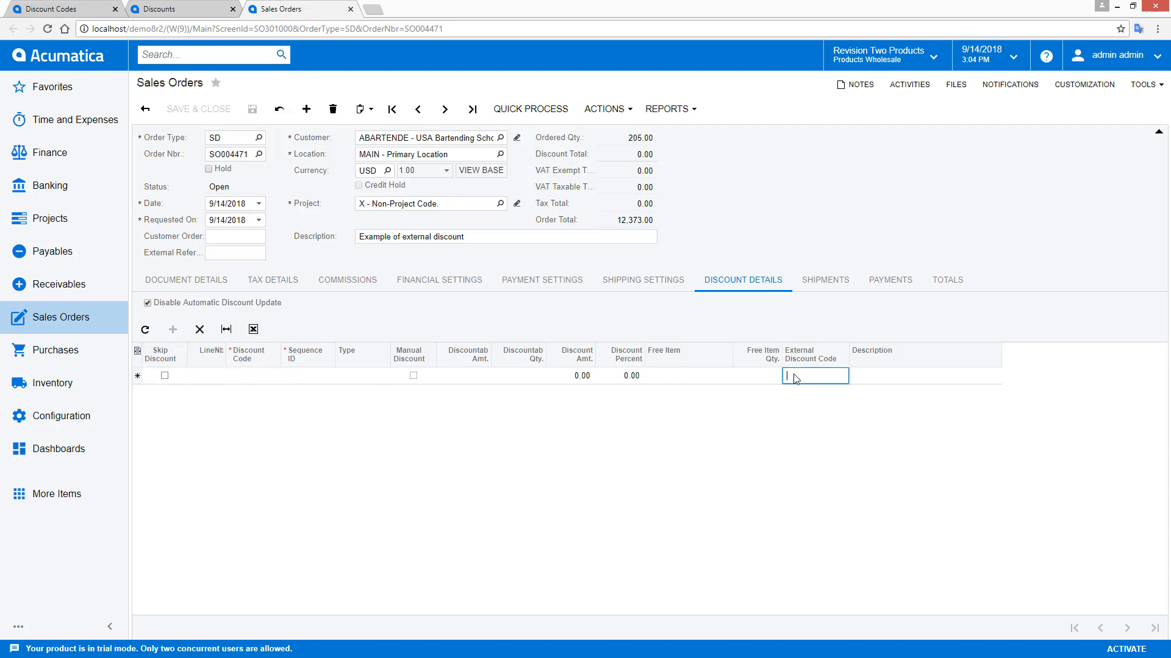
type("ECOM01")
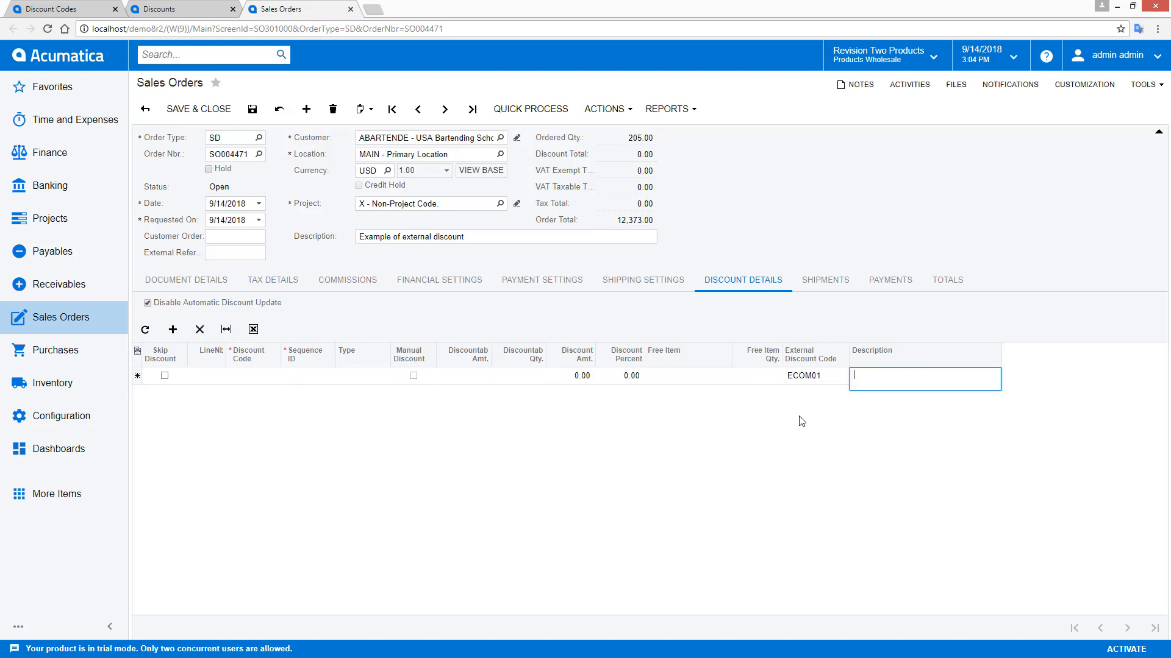
type("5% ecommerce discount")
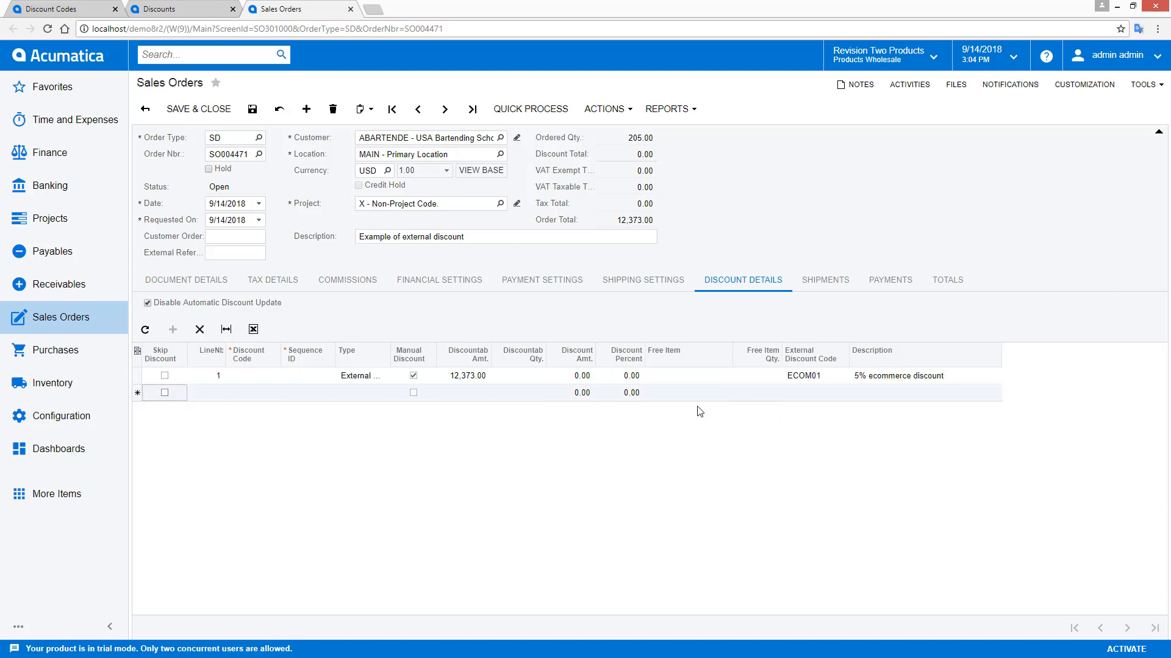
left_click(619, 375)
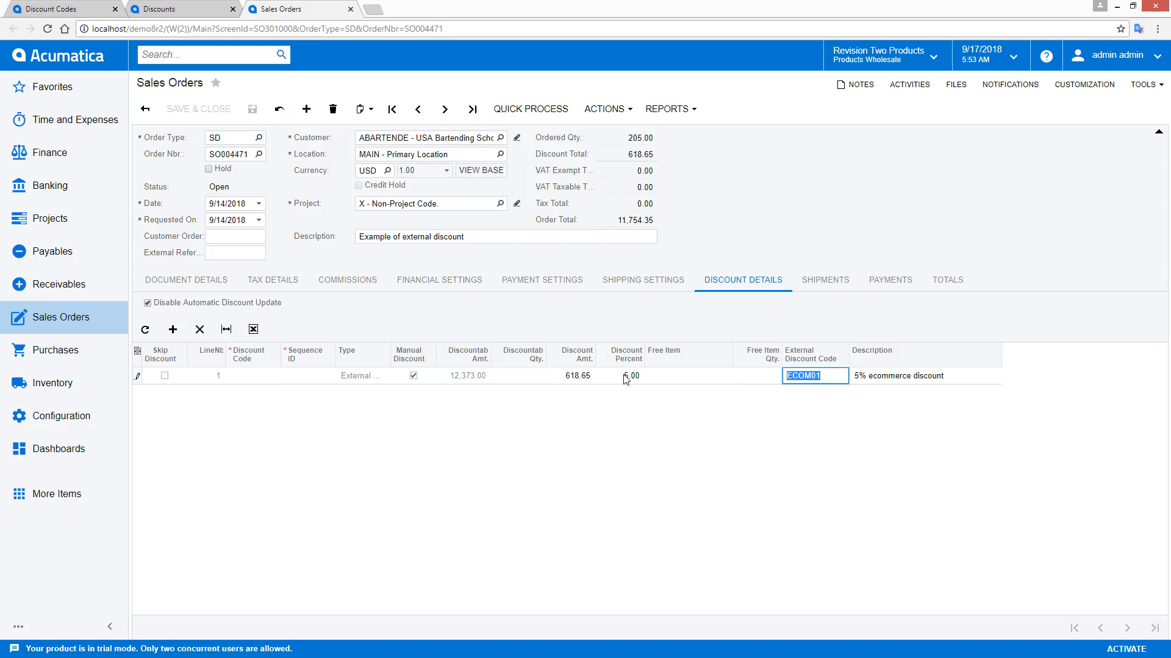
left_click(185, 280)
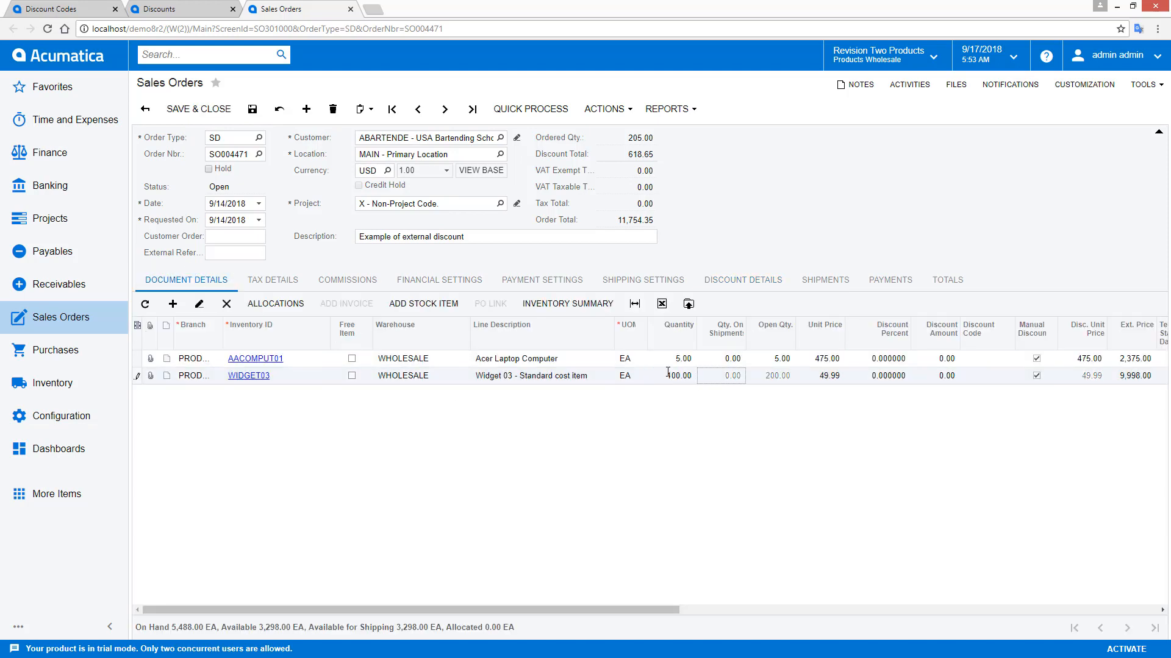
- Enter 5 as the external discount's percentage
left_click(742, 280)
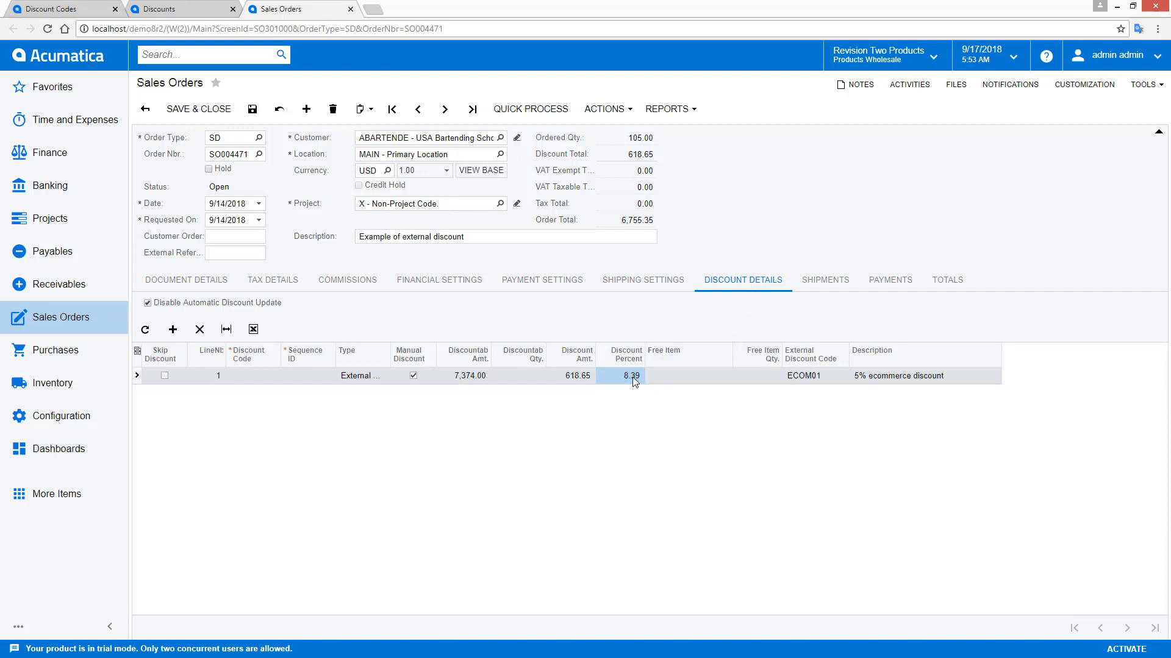
type("550.00")
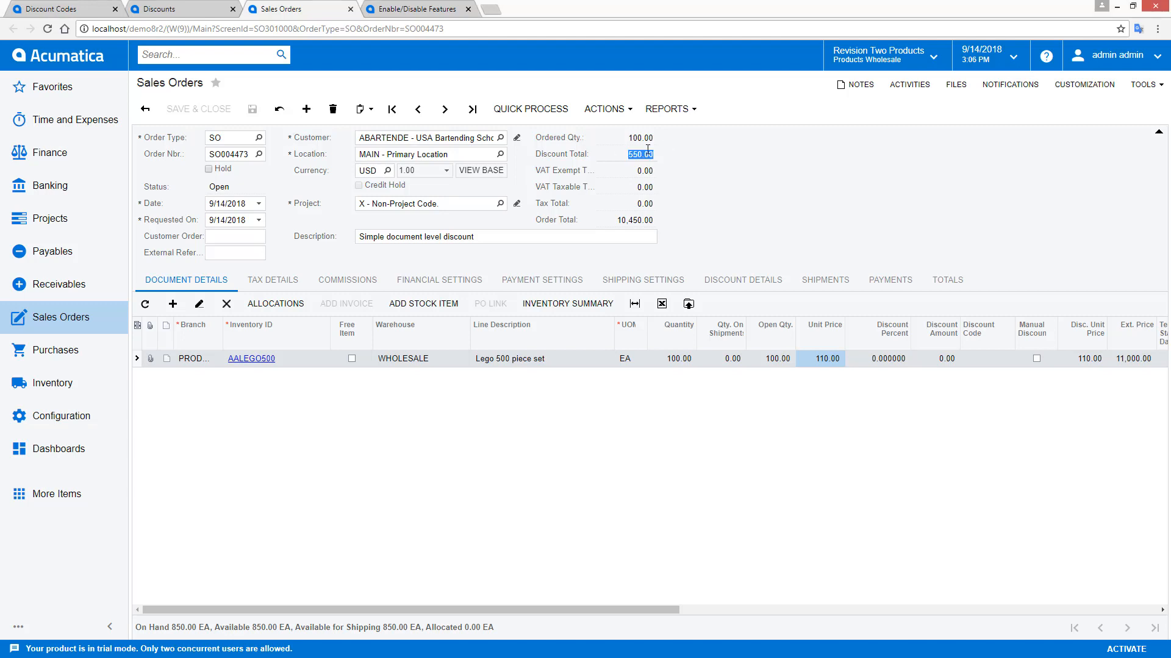
- Enable the pending feature changes disabling Customer Discounts, then return to SO004473
left_click(413, 9)
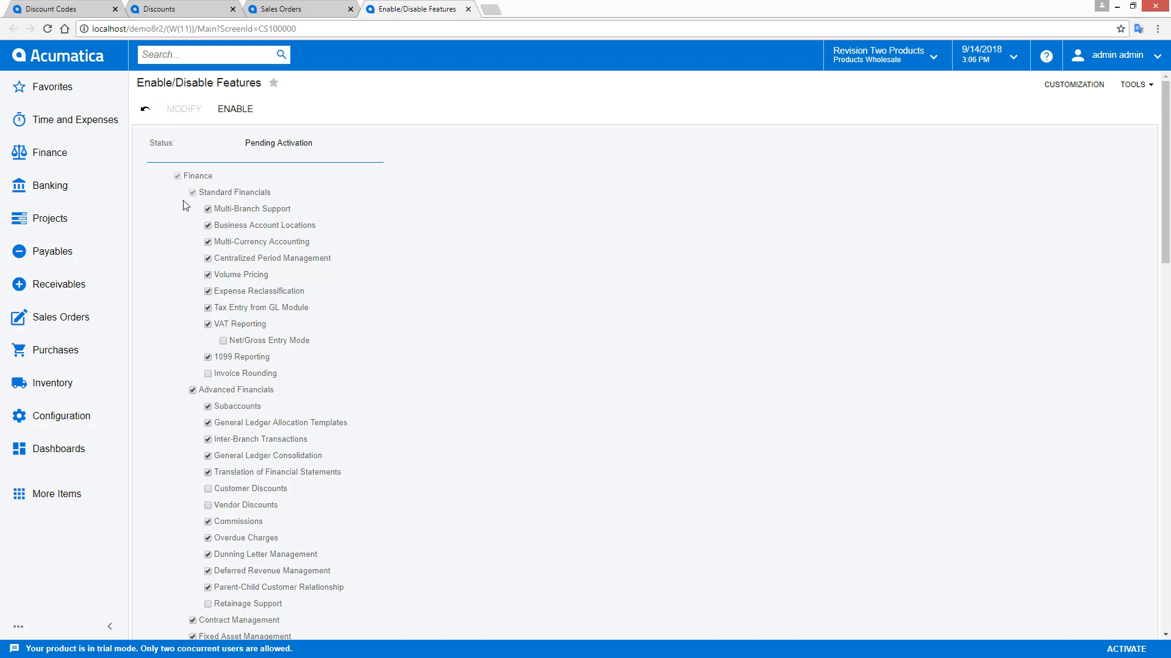
left_click(183, 109)
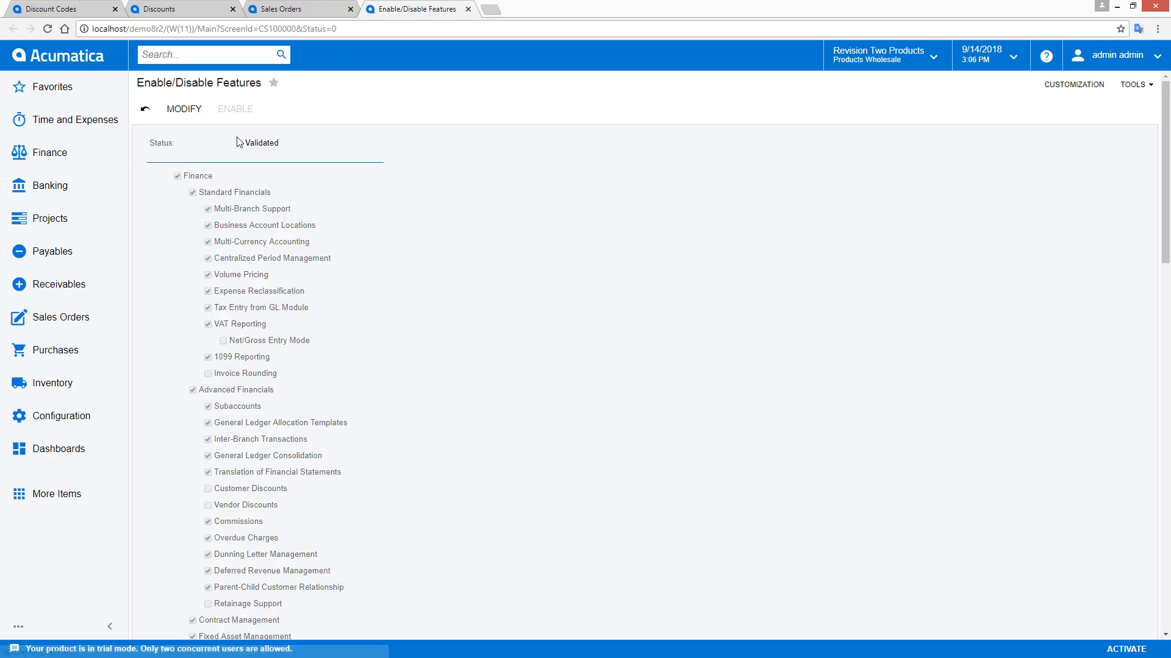
left_click(295, 9)
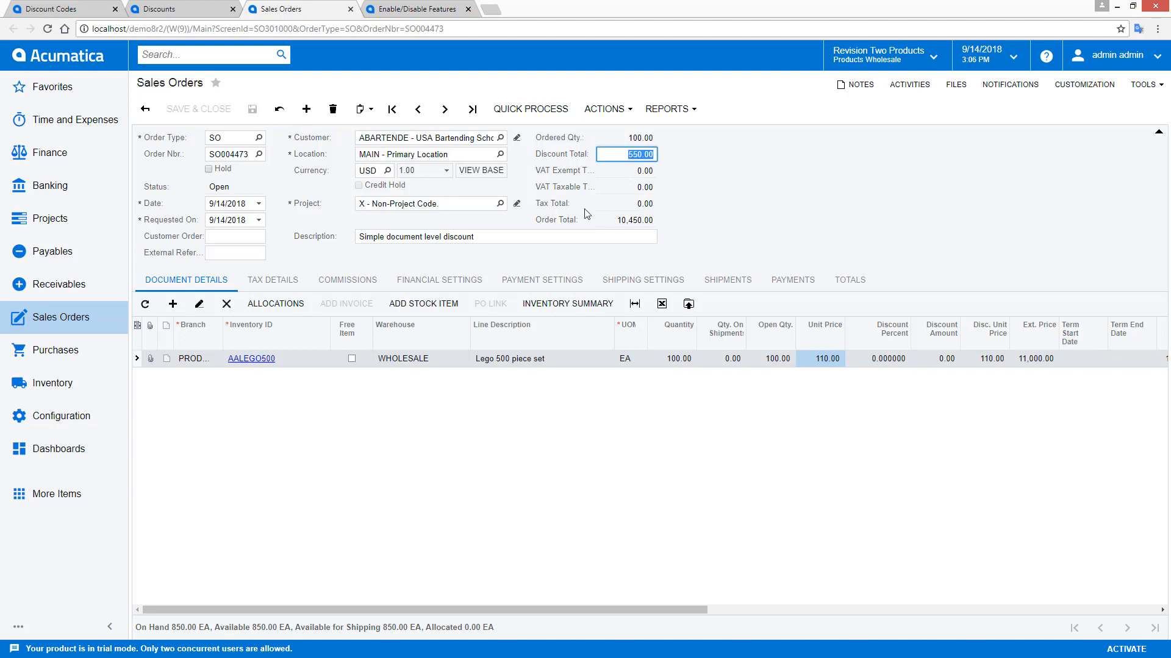
- Save SO004473 with a 100.00 discount, quick-process it, and open invoice AR006231
type("100.00")
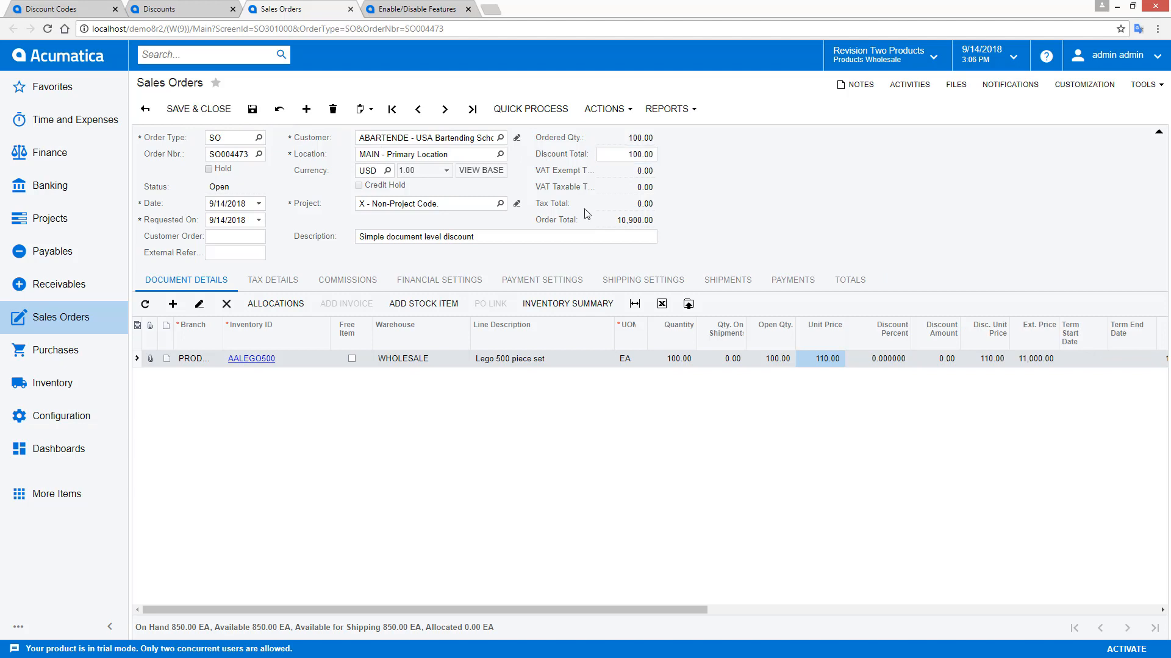
left_click(252, 109)
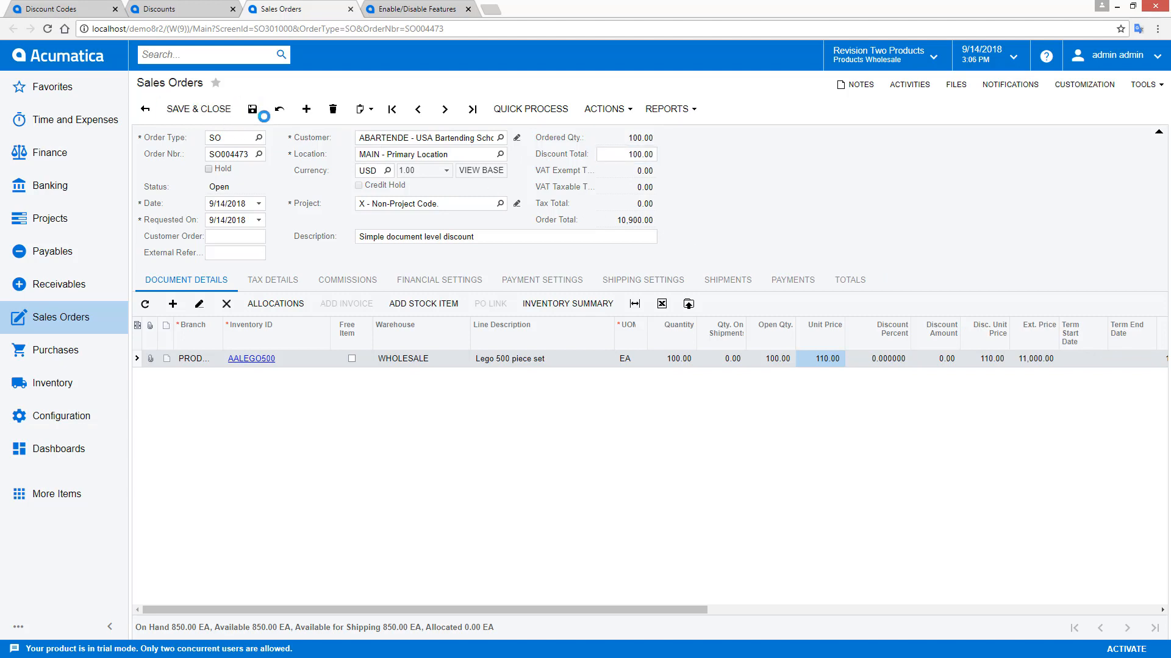
left_click(251, 109)
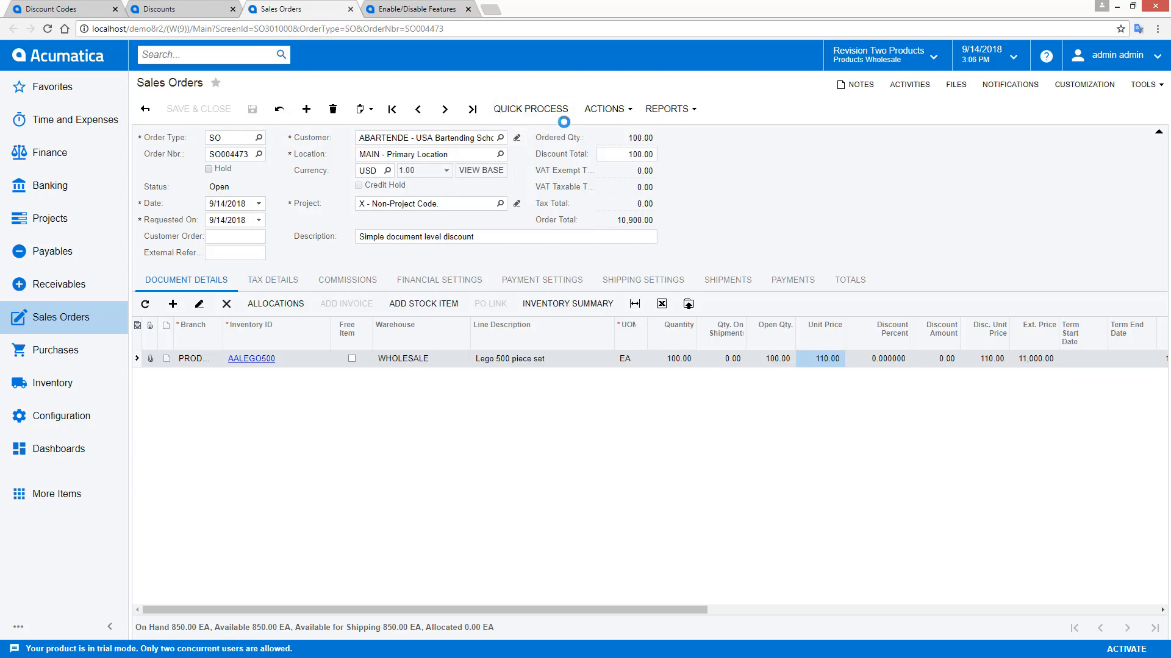
left_click(530, 108)
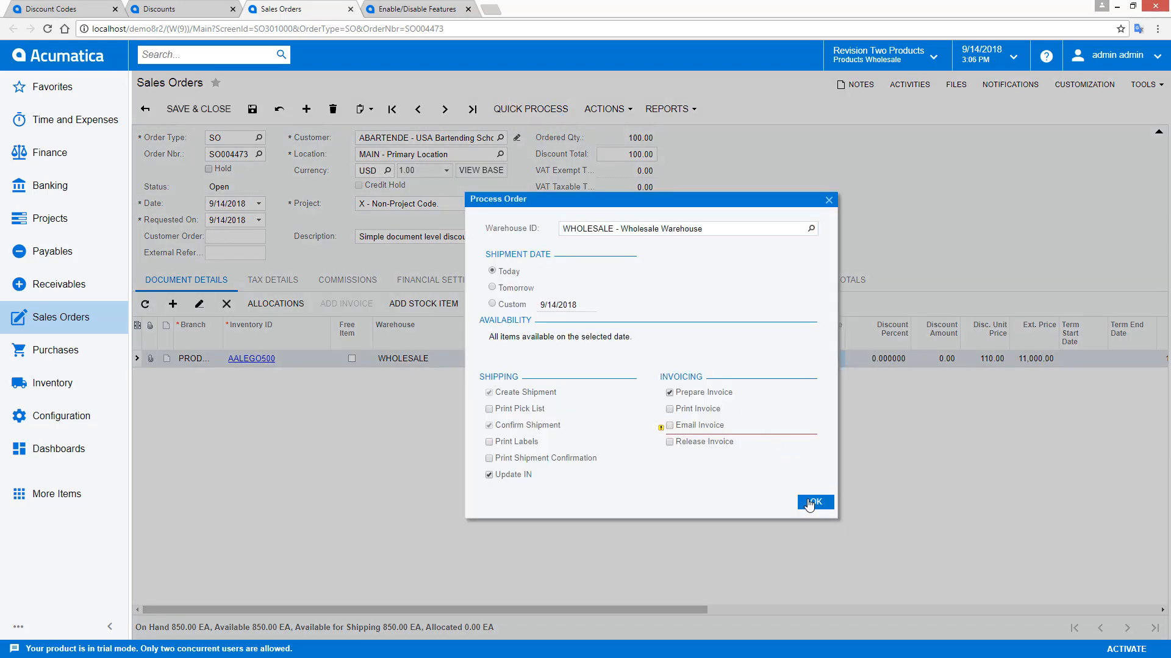
left_click(814, 502)
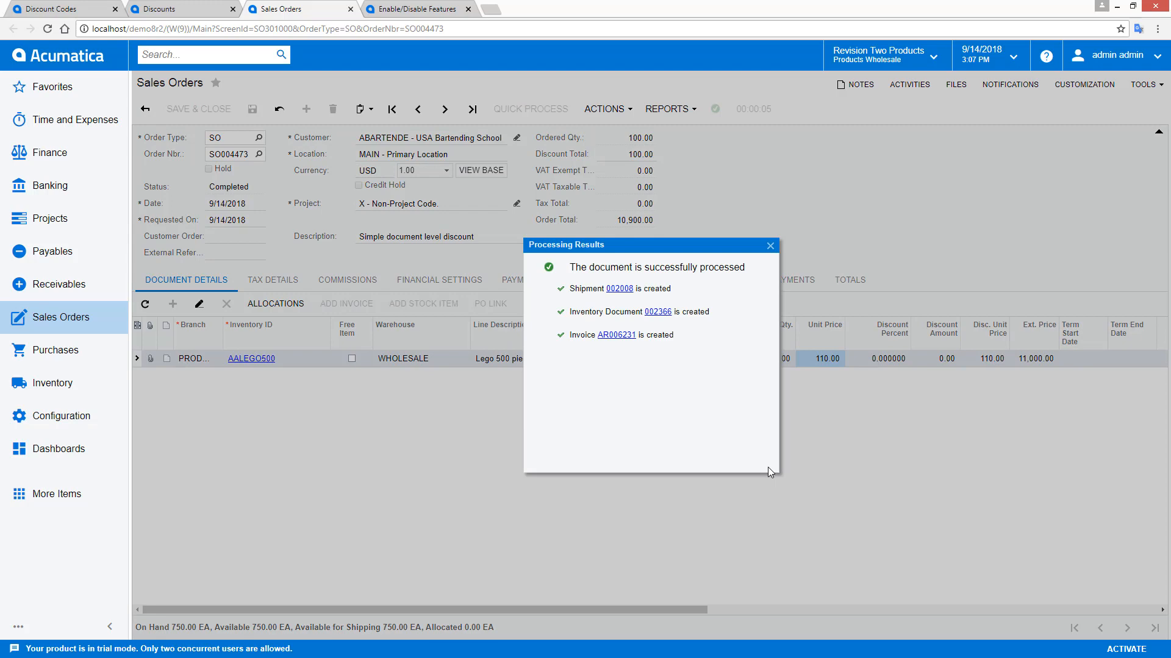
left_click(615, 334)
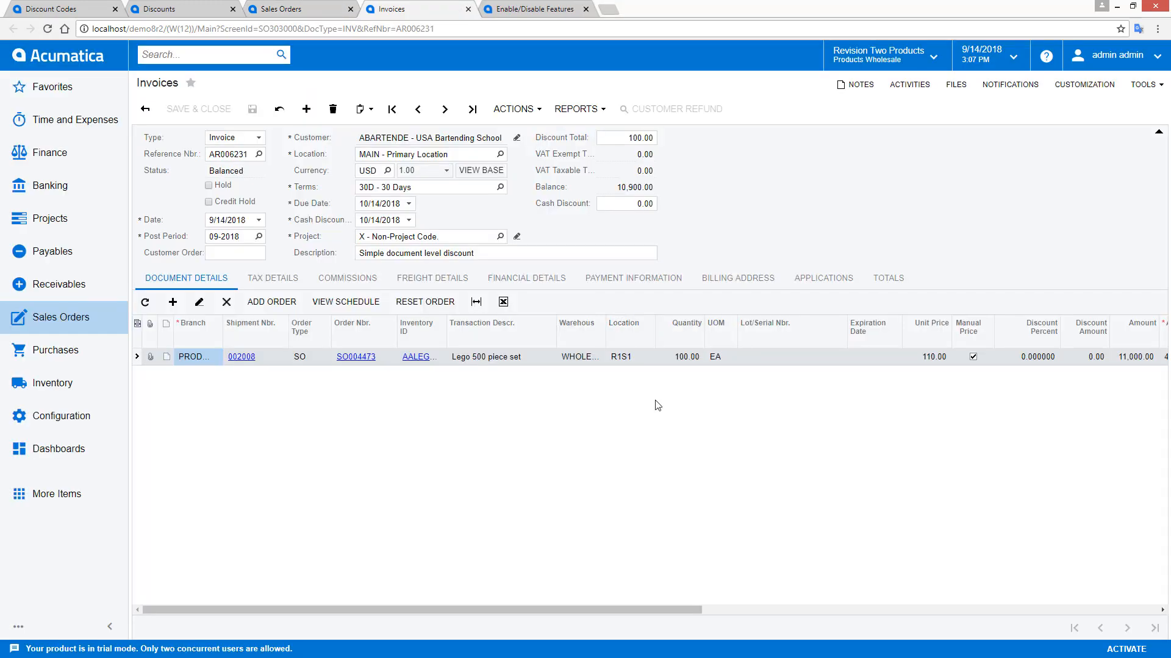